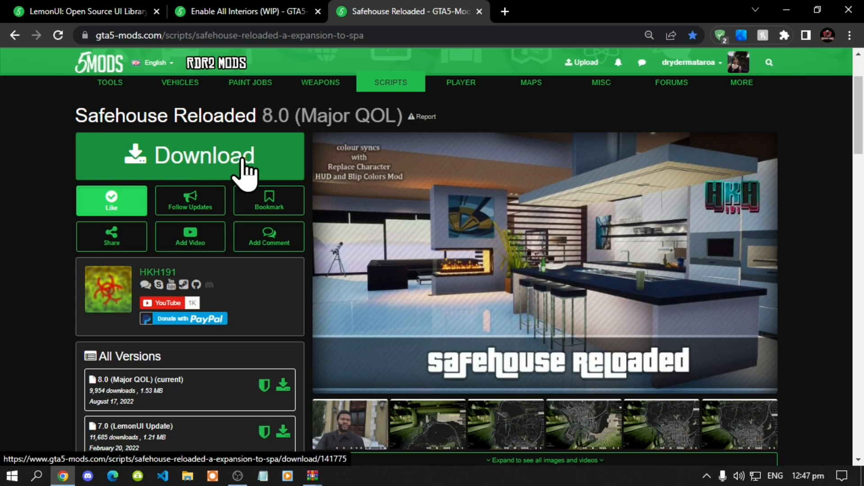
mouse_move(182, 166)
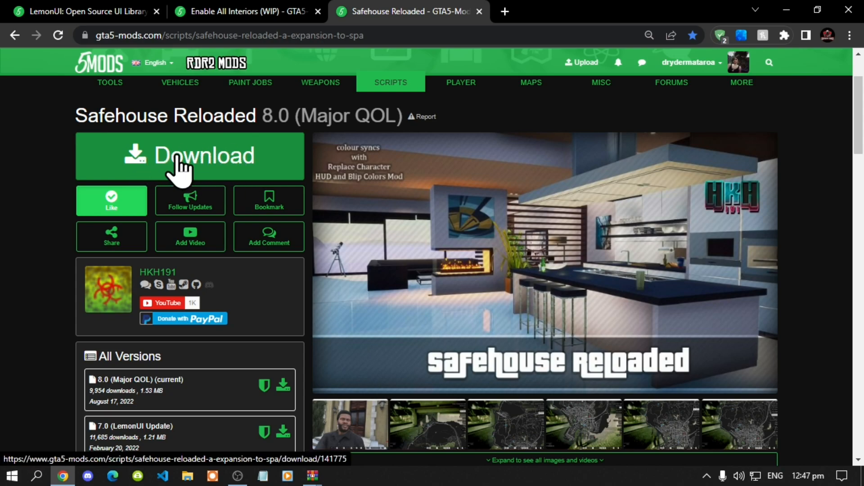
mouse_move(237, 168)
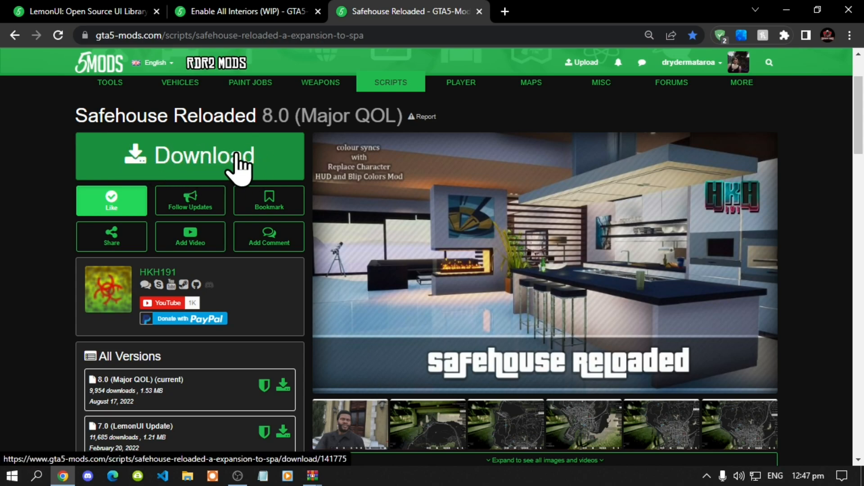
- Download the Safehouse Reloaded mod, then the Enable All Interiors mod
left_click(245, 11)
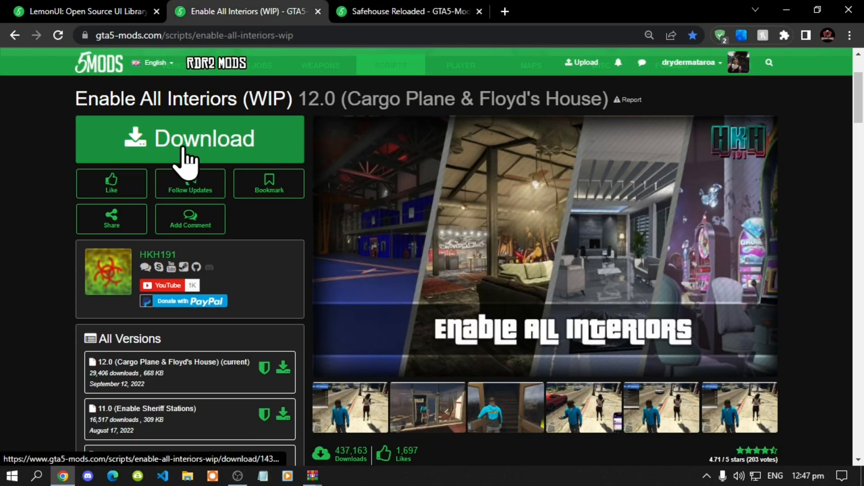
mouse_move(220, 146)
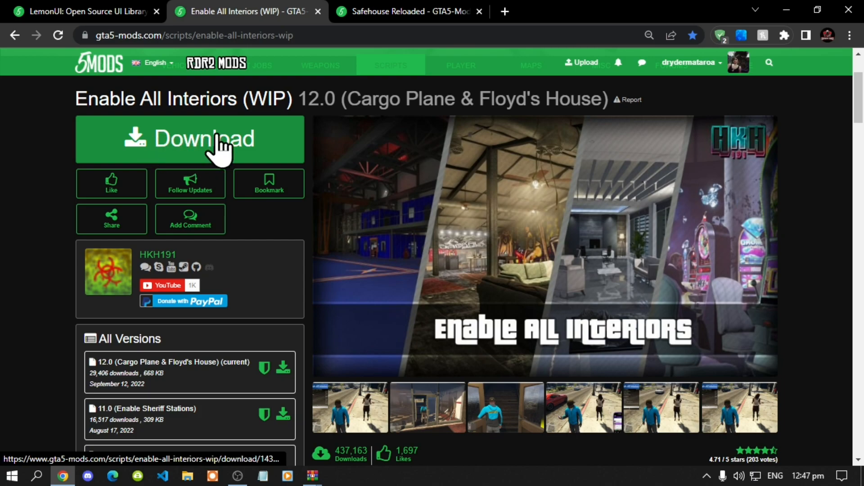
mouse_move(160, 154)
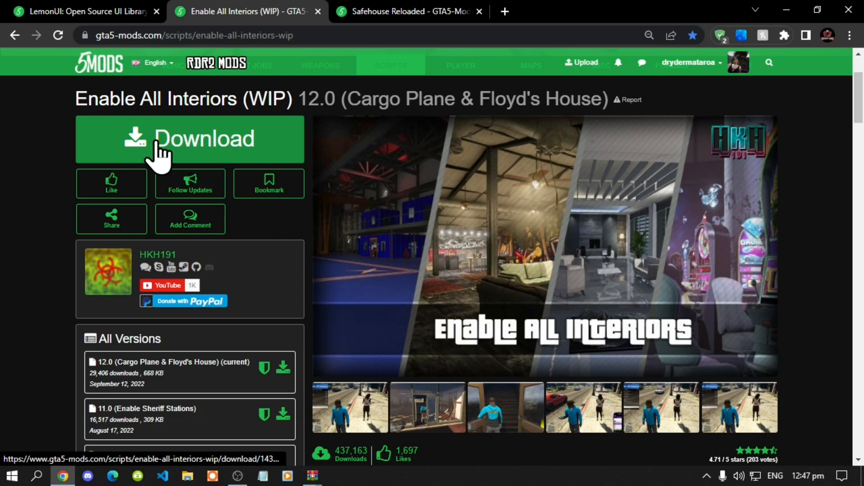
left_click(82, 11)
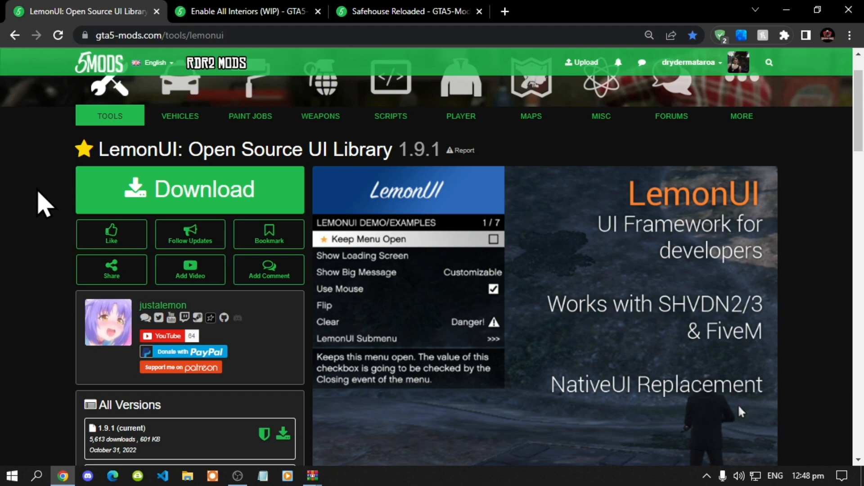
- Scroll LemonUI's page down to the 1.5.2 SHVDN2 version entry
scroll("down", 3)
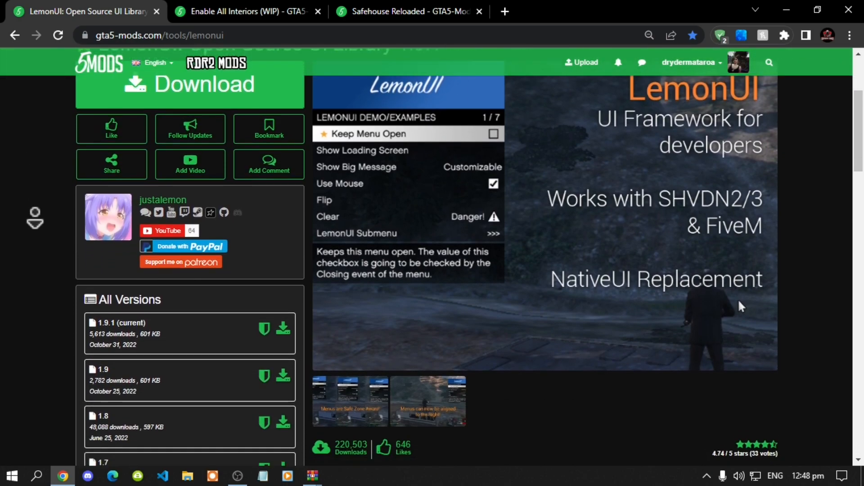
scroll("down", 3)
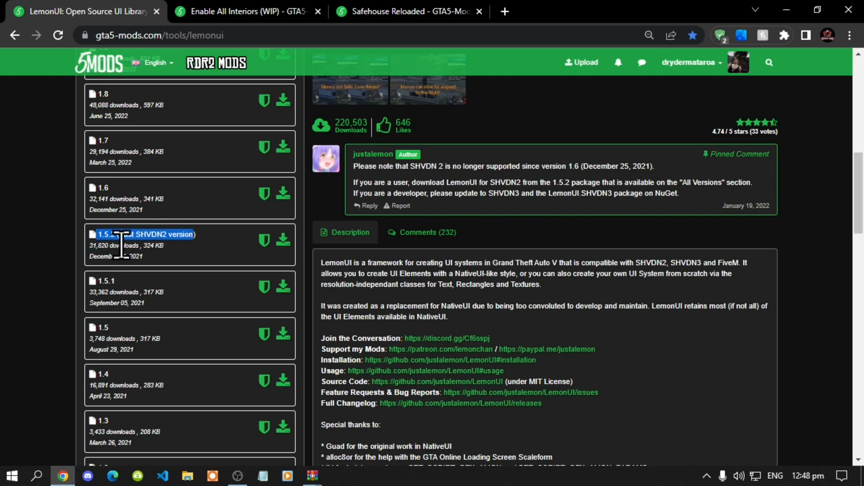
mouse_move(283, 240)
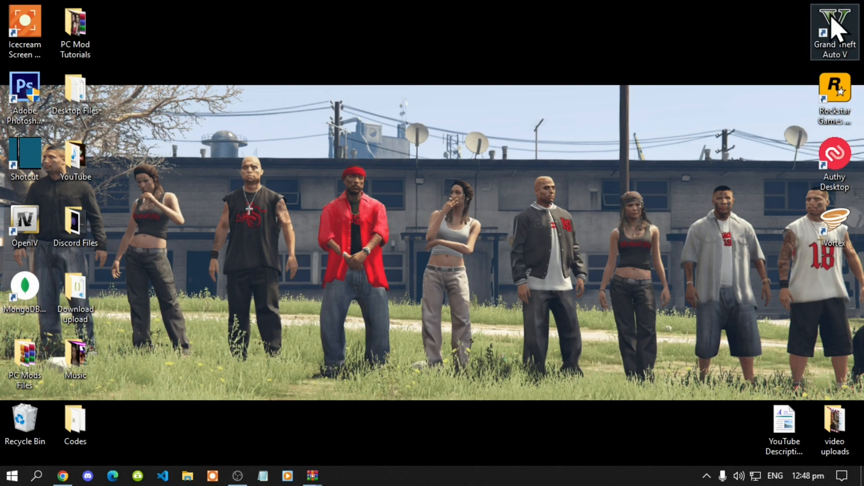
- Open the GTA V shortcut's file location and select the ScriptHookVDotNet settings file
right_click(834, 30)
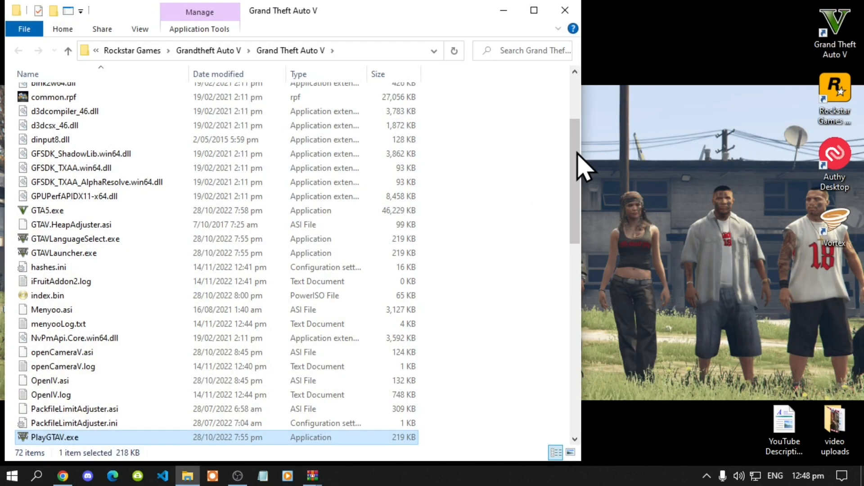
scroll("down", 3)
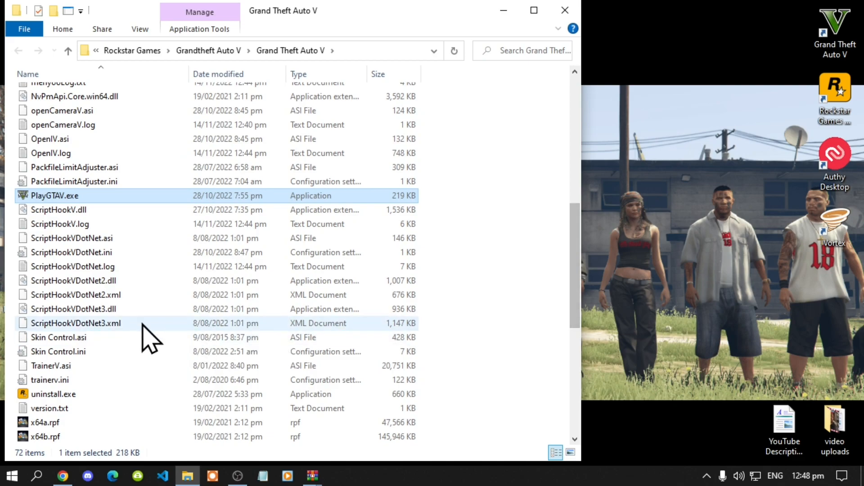
left_click(71, 252)
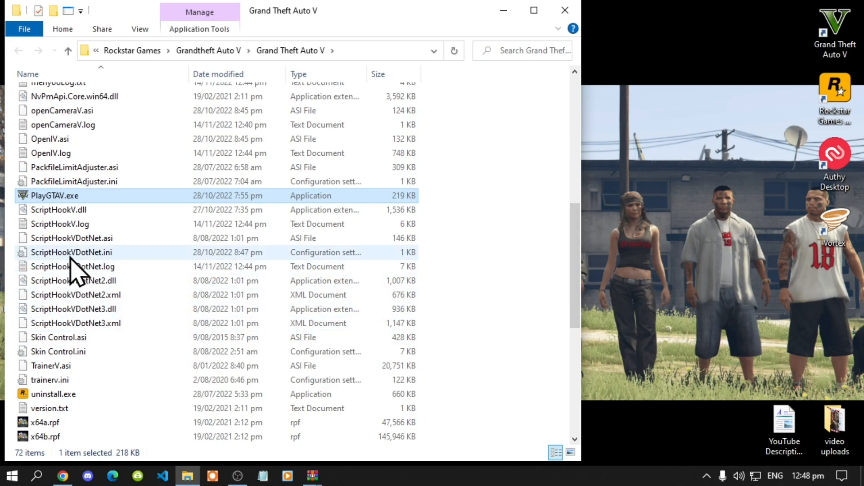
double_click(72, 253)
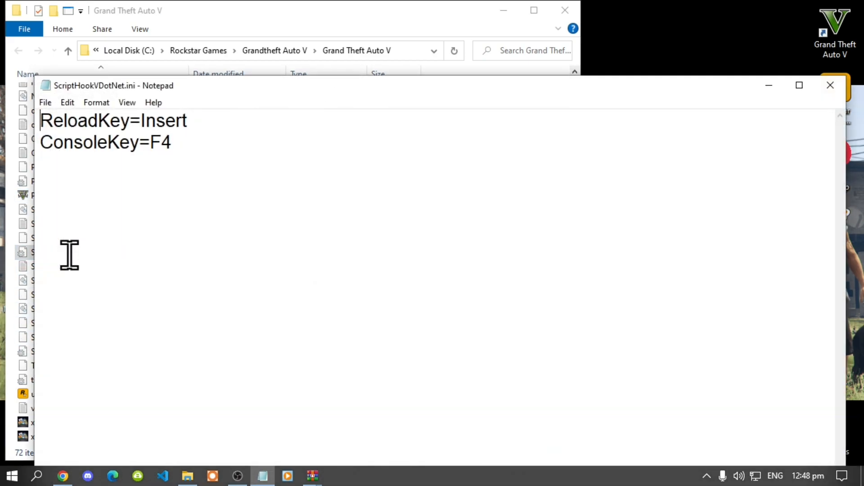
double_click(158, 120)
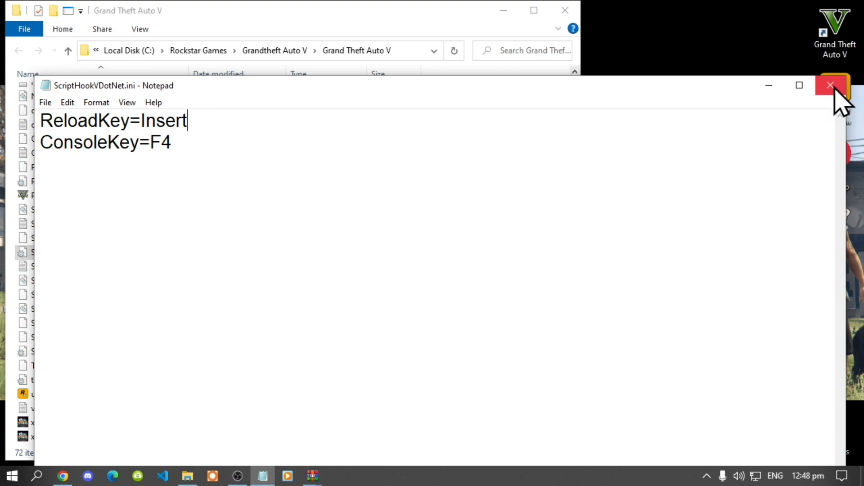
left_click(830, 85)
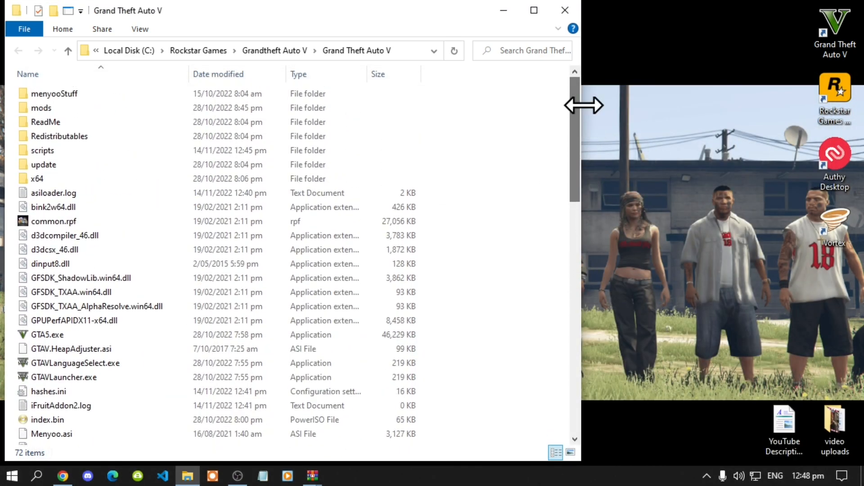
- Select the scripts folder in the GTA V directory and open it
left_click(42, 150)
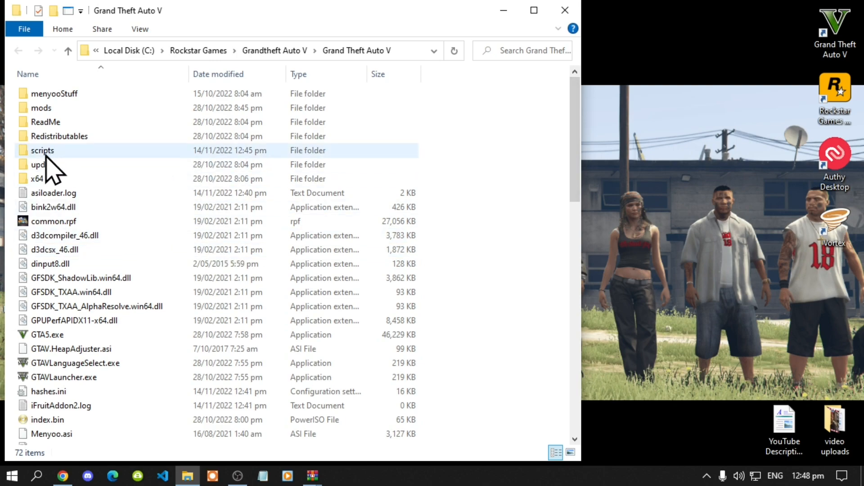
left_click(43, 150)
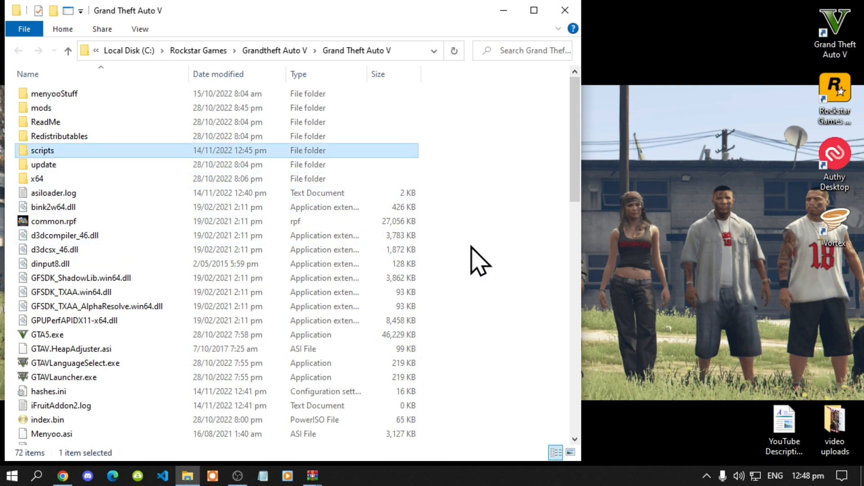
right_click(479, 260)
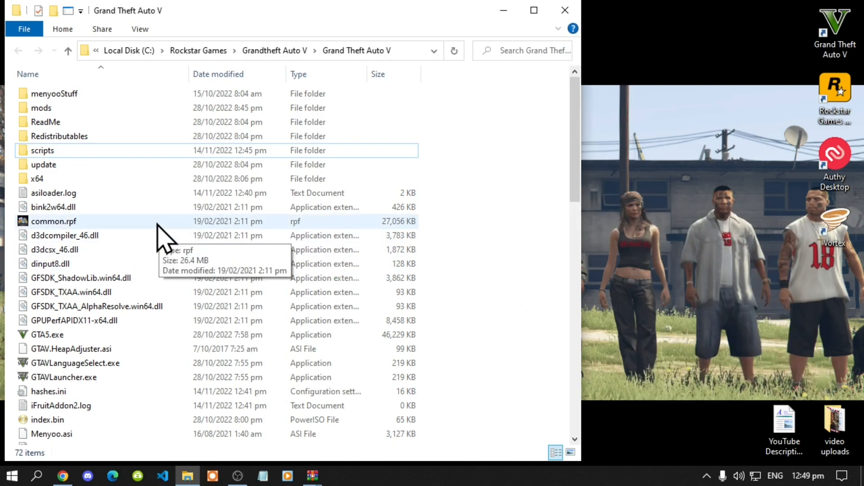
mouse_move(52, 171)
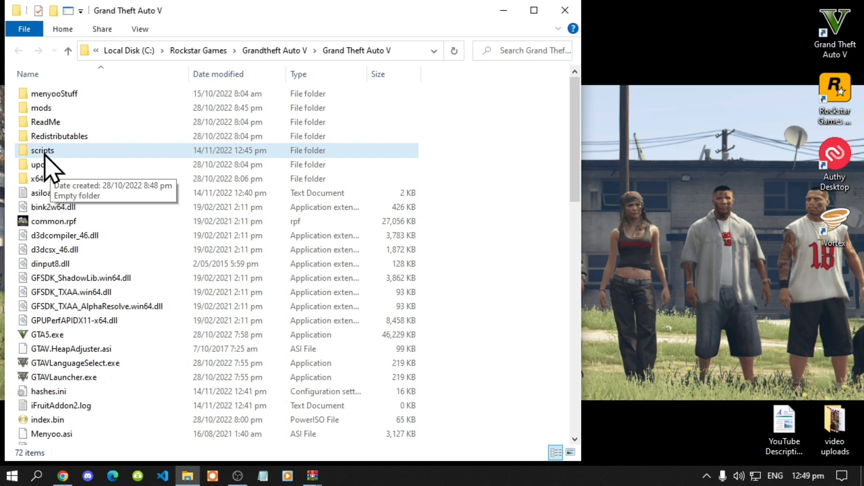
double_click(42, 150)
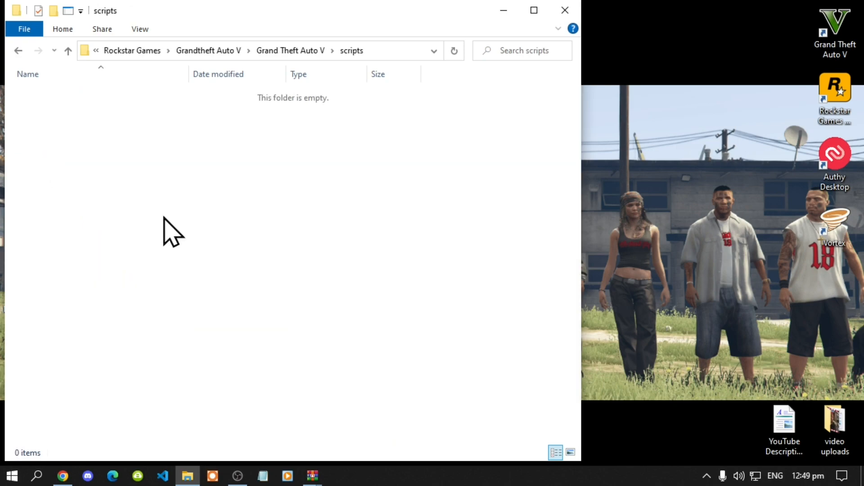
mouse_move(303, 454)
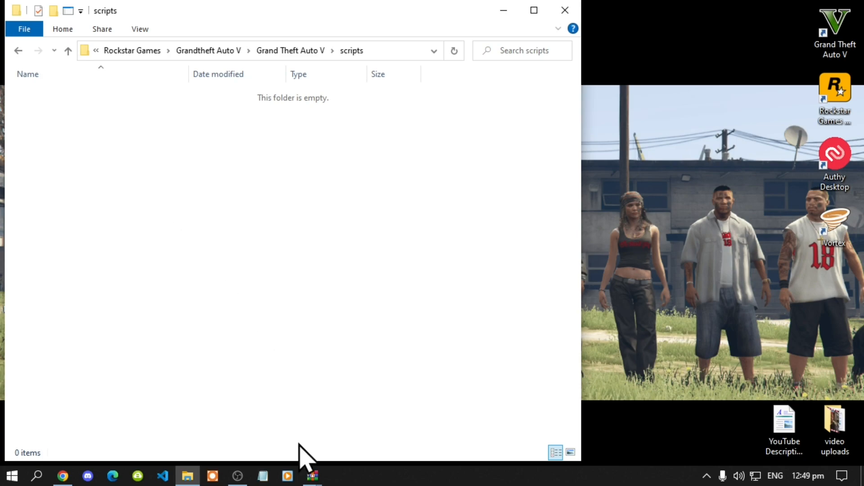
mouse_move(312, 475)
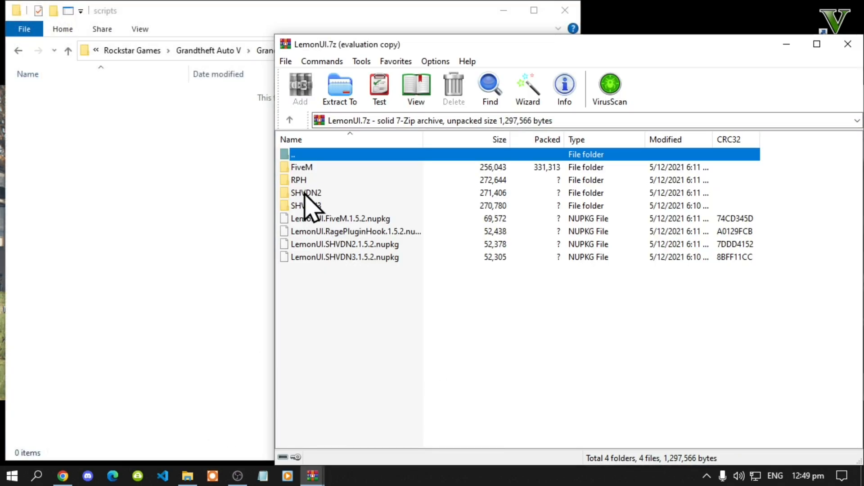
- Open the SHVDN2 and SHVDN3 folders in the LemonUI archive
double_click(306, 193)
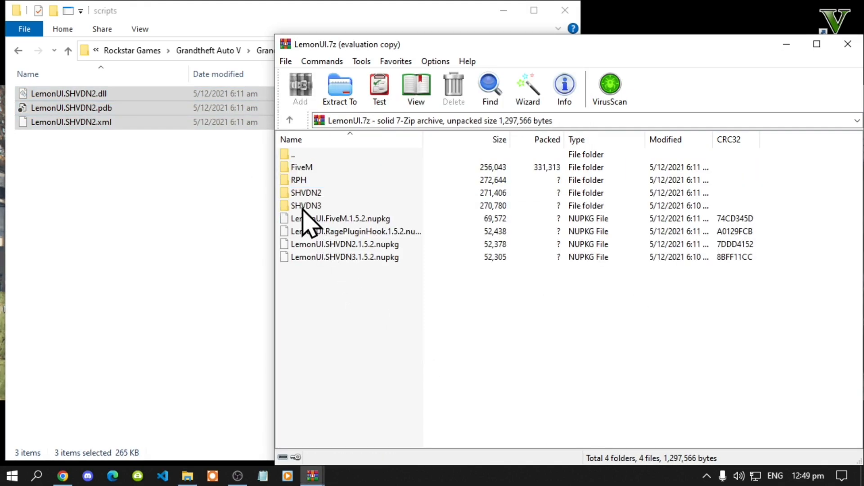
double_click(305, 206)
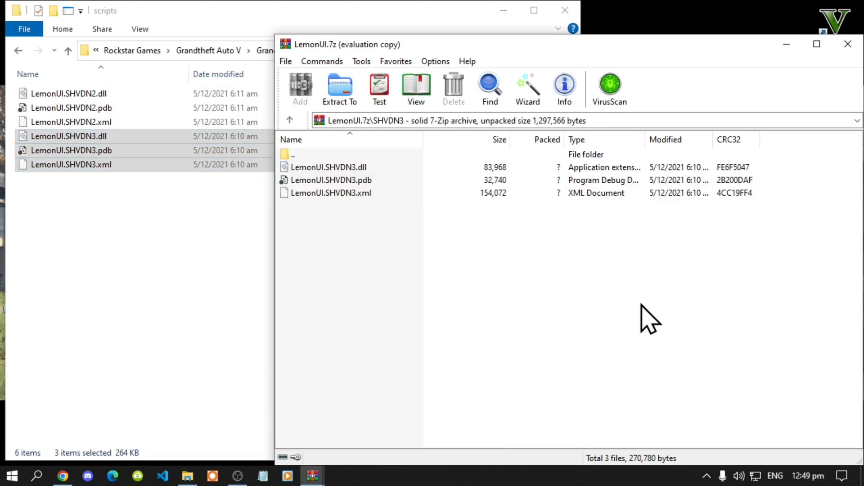
mouse_move(848, 44)
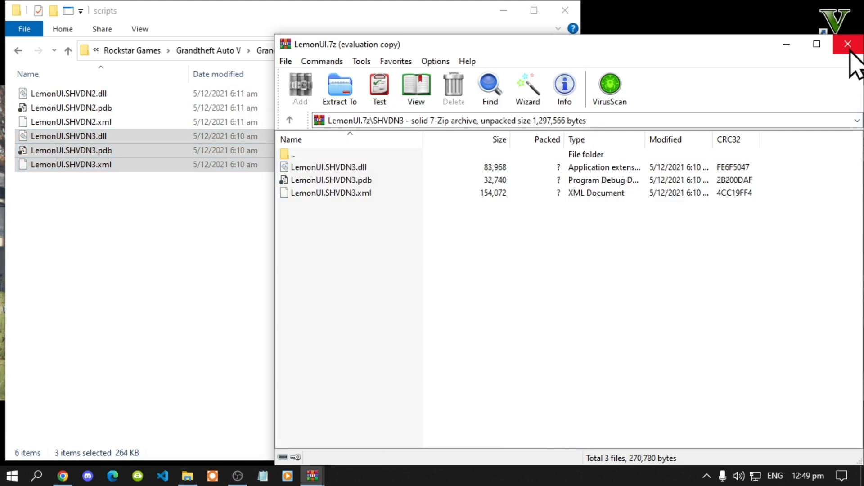
- Close the LemonUI archive and open Safehouse Reloaded > scripts in its archive
left_click(847, 45)
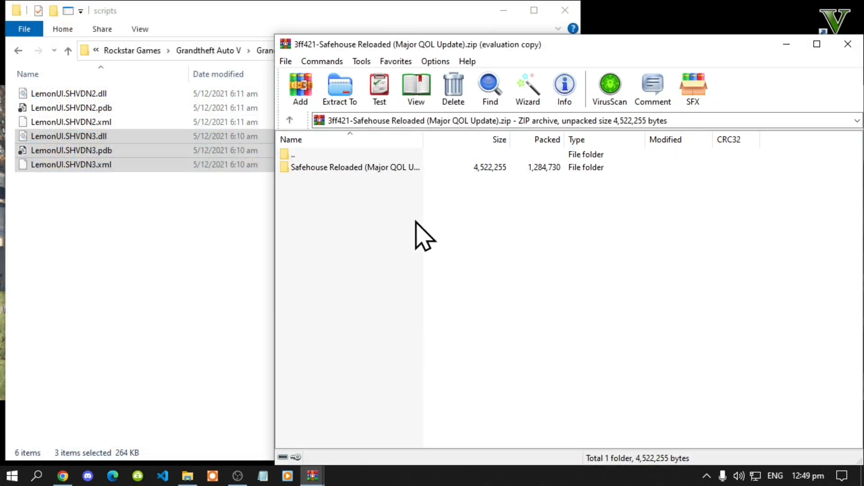
double_click(355, 167)
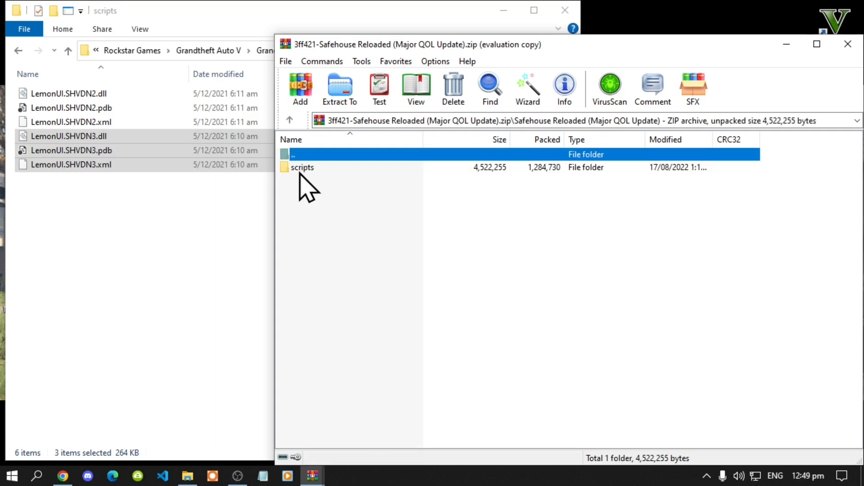
double_click(303, 167)
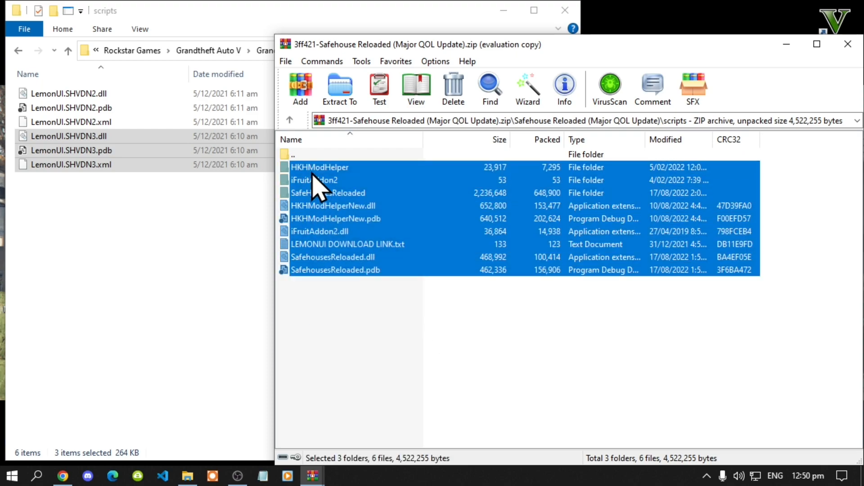
mouse_move(347, 262)
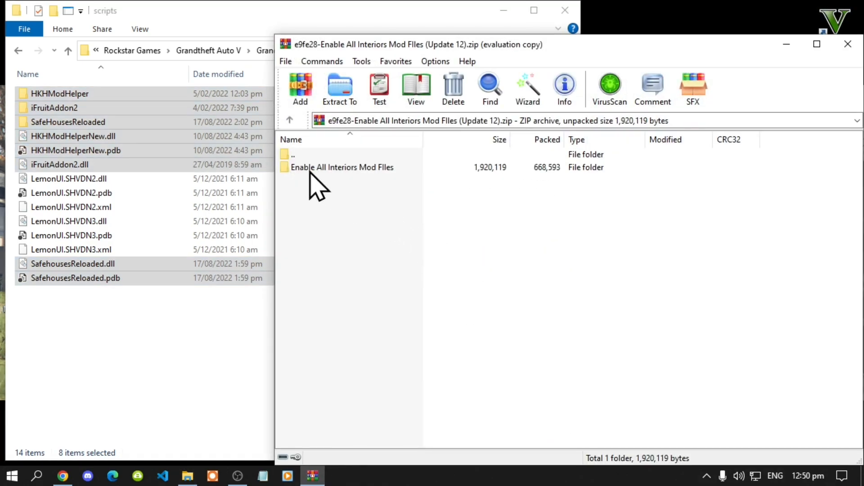
- Copy the Enable All Interiors scripts contents over, replacing duplicate files
double_click(342, 167)
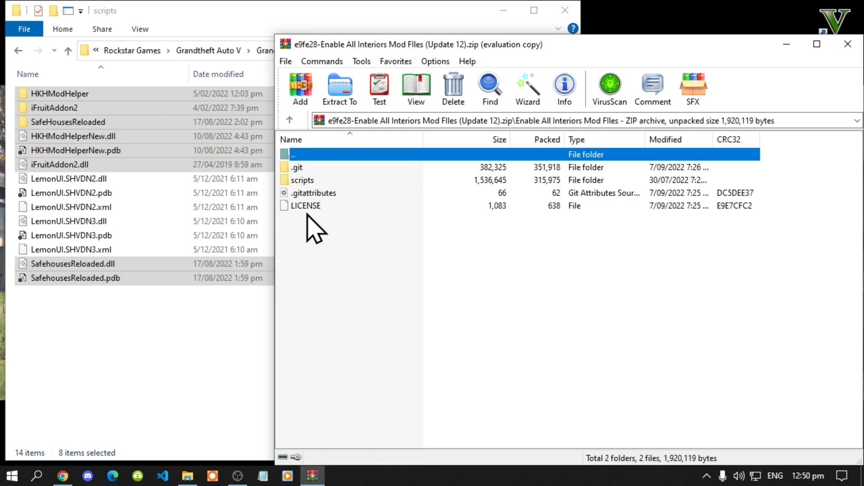
double_click(302, 179)
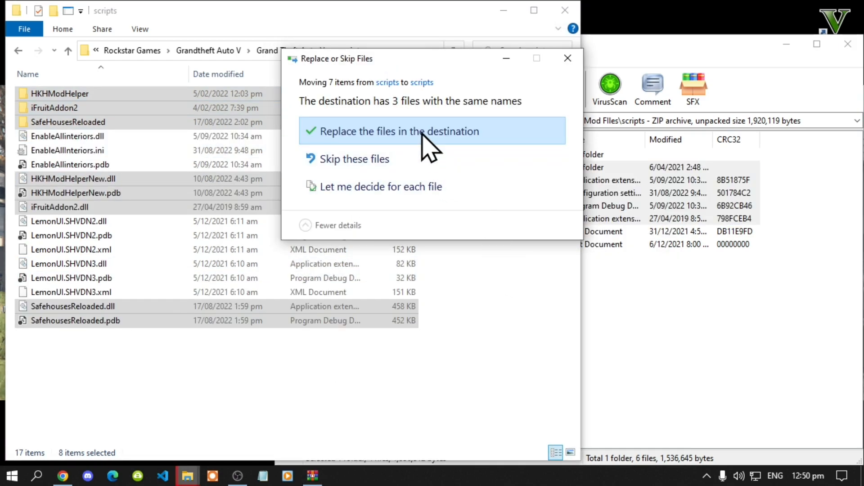
left_click(400, 131)
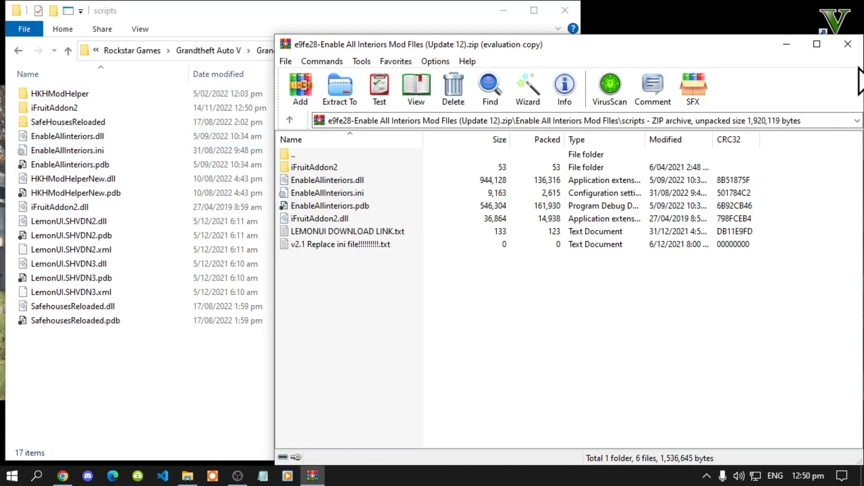
- Close the Enable All Interiors archive and review the scripts folder
left_click(847, 44)
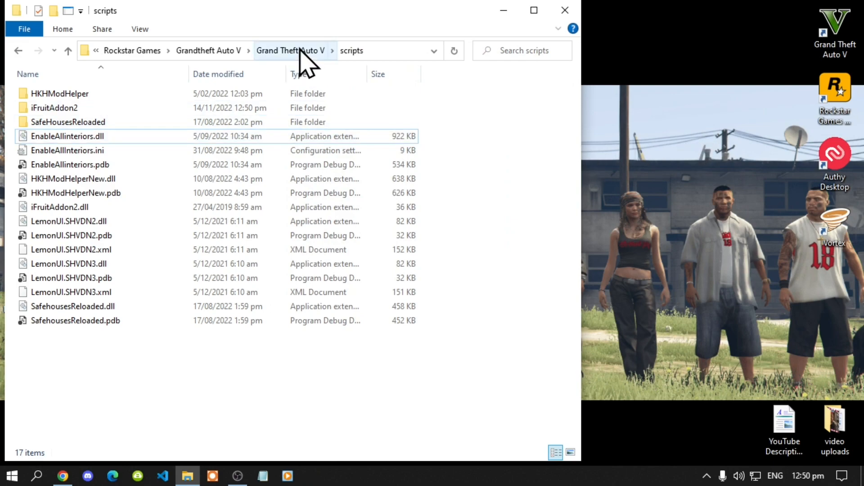
left_click(290, 50)
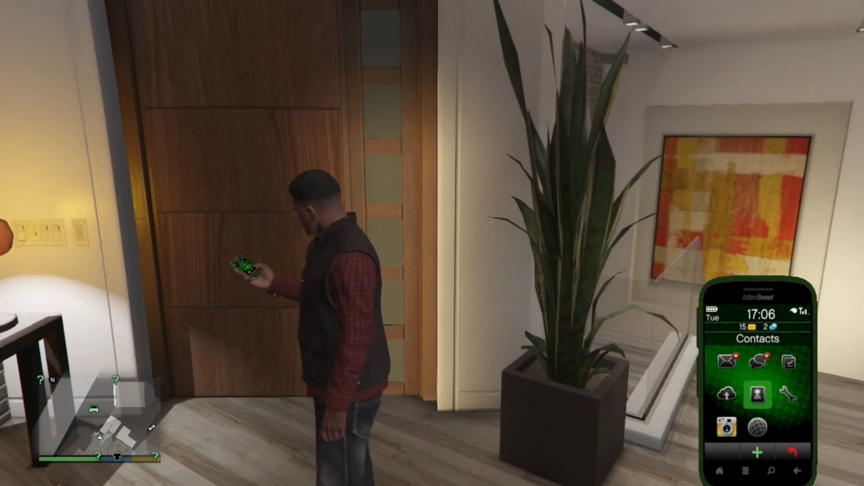
- Launch the game and browse the Enable All Interiors Misc Options menu
left_click(757, 395)
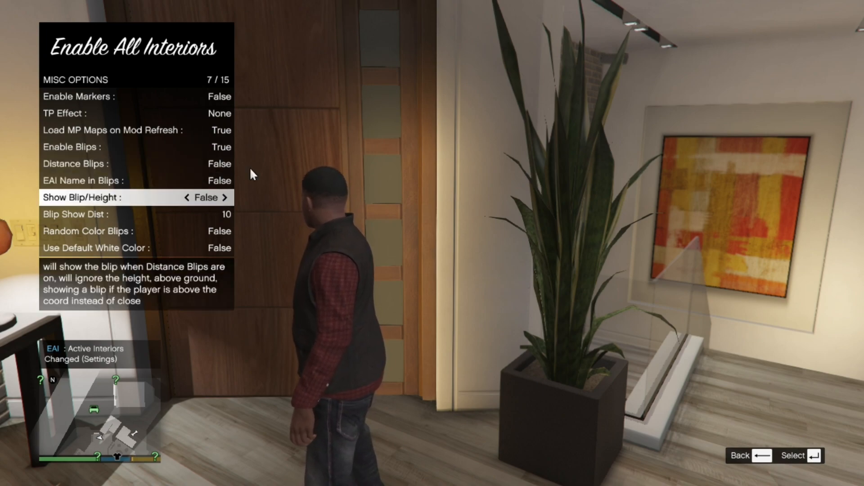
key("down")
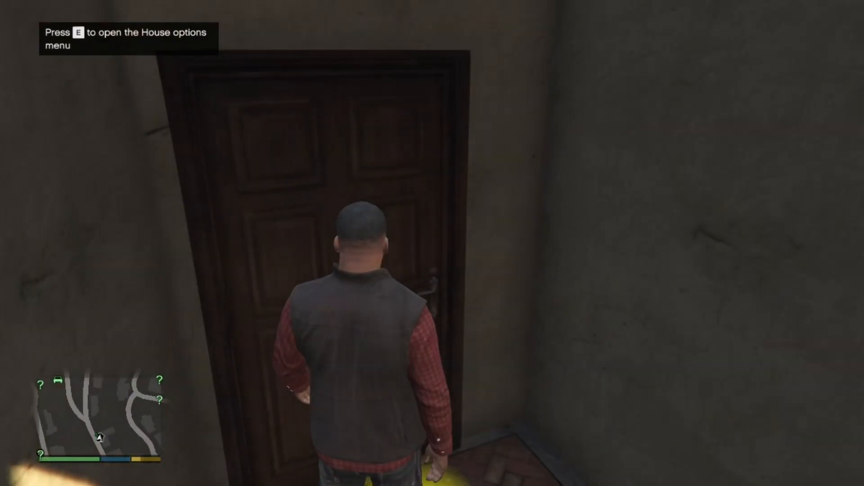
- Press E at the safehouse door to open the House options menu
key("e")
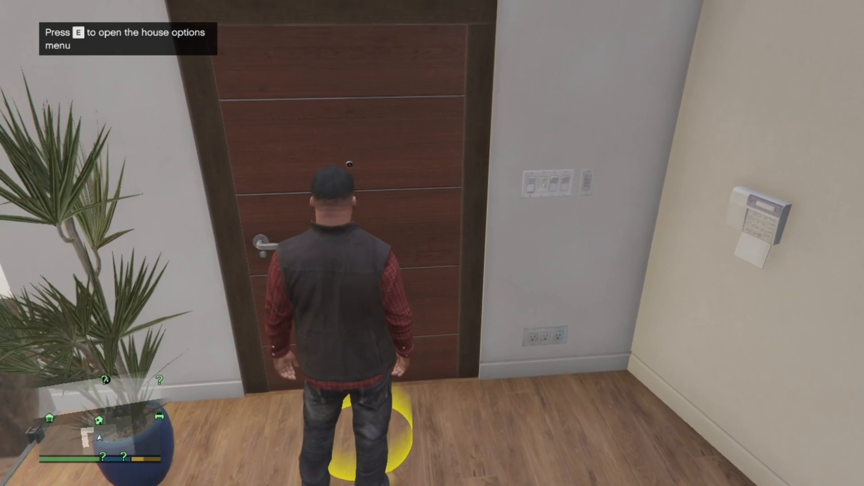
- Open the House Options menu at the apartment door
key("e")
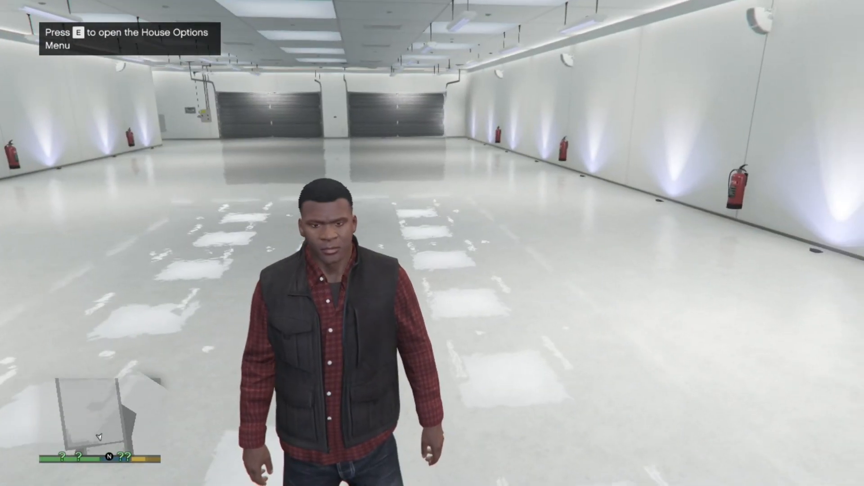
- Buy a blue muscle car through Add Vehicle > Muscle, then view the Remove Vehicle slots
key("e")
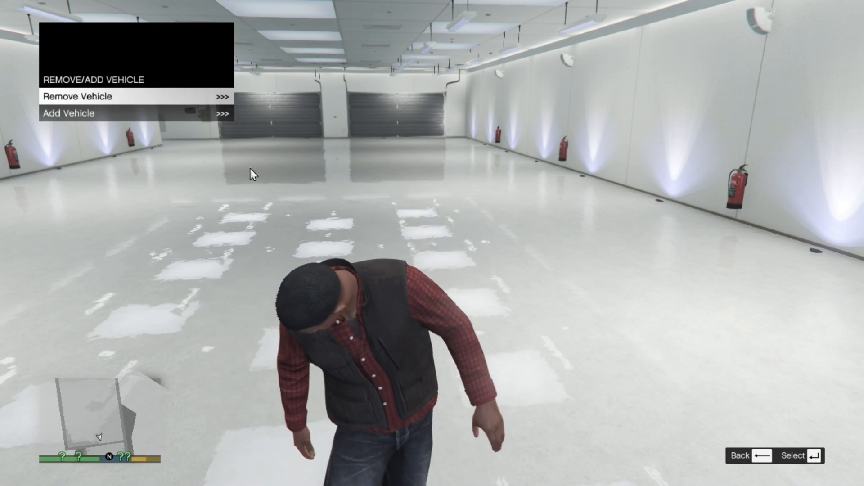
left_click(68, 113)
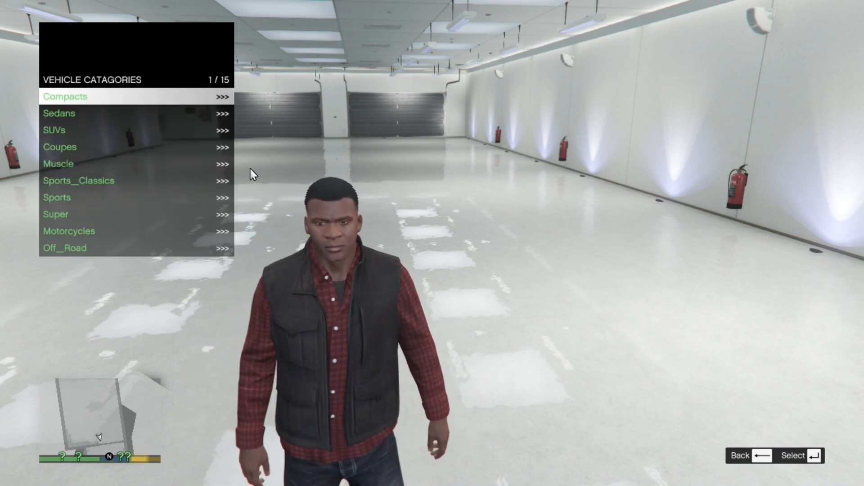
key("down")
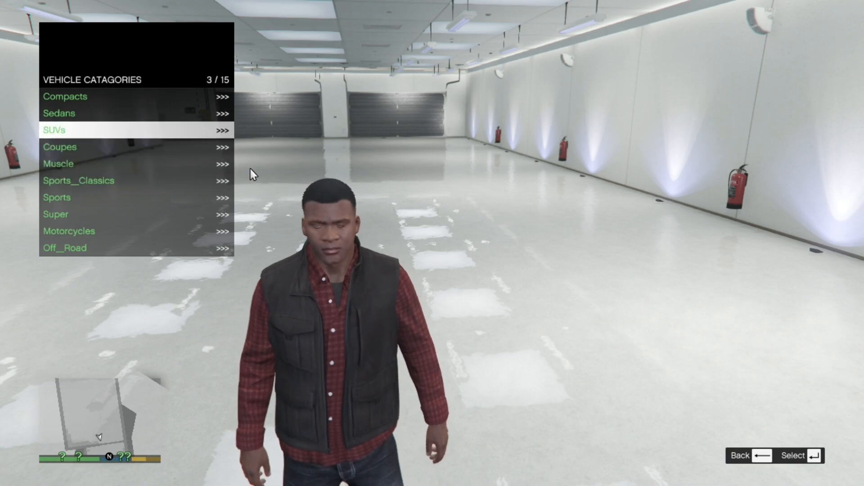
key("Down")
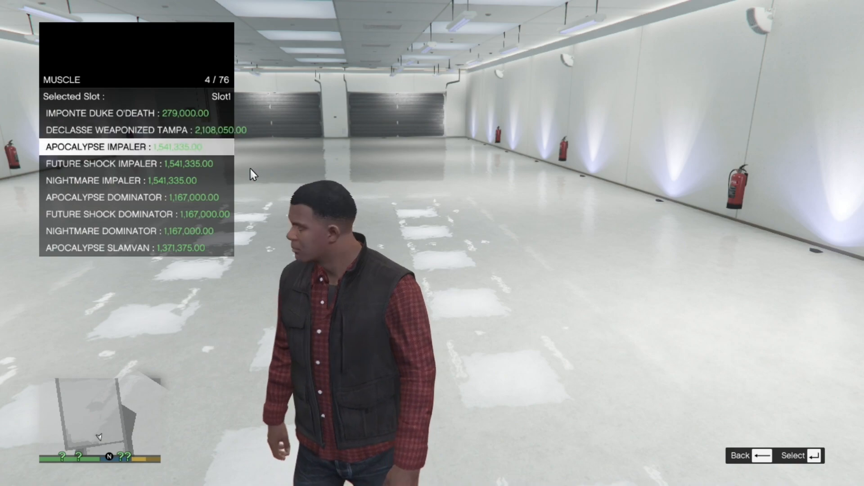
left_click(791, 455)
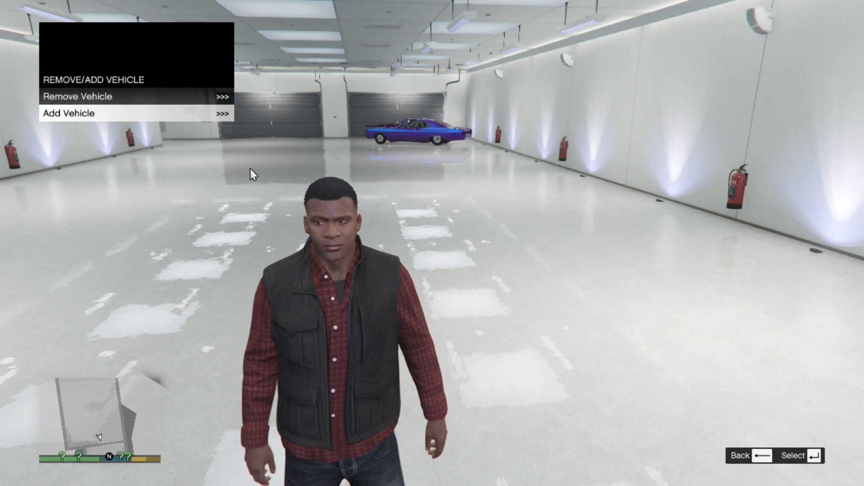
left_click(76, 96)
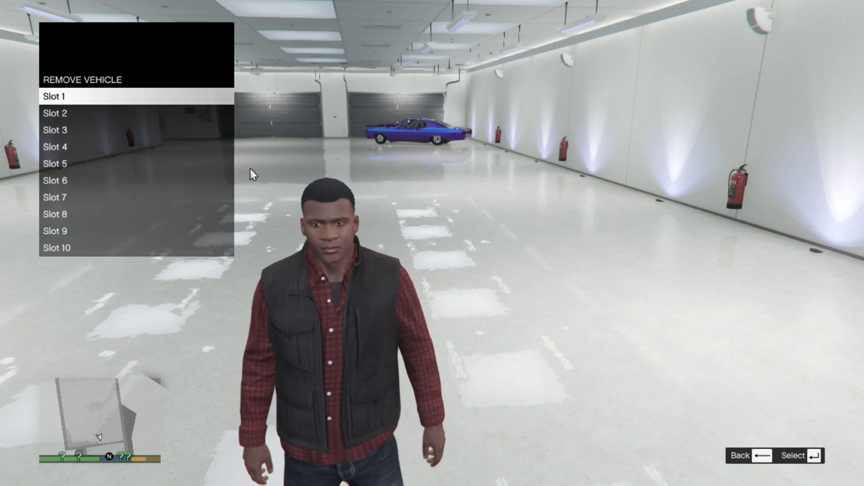